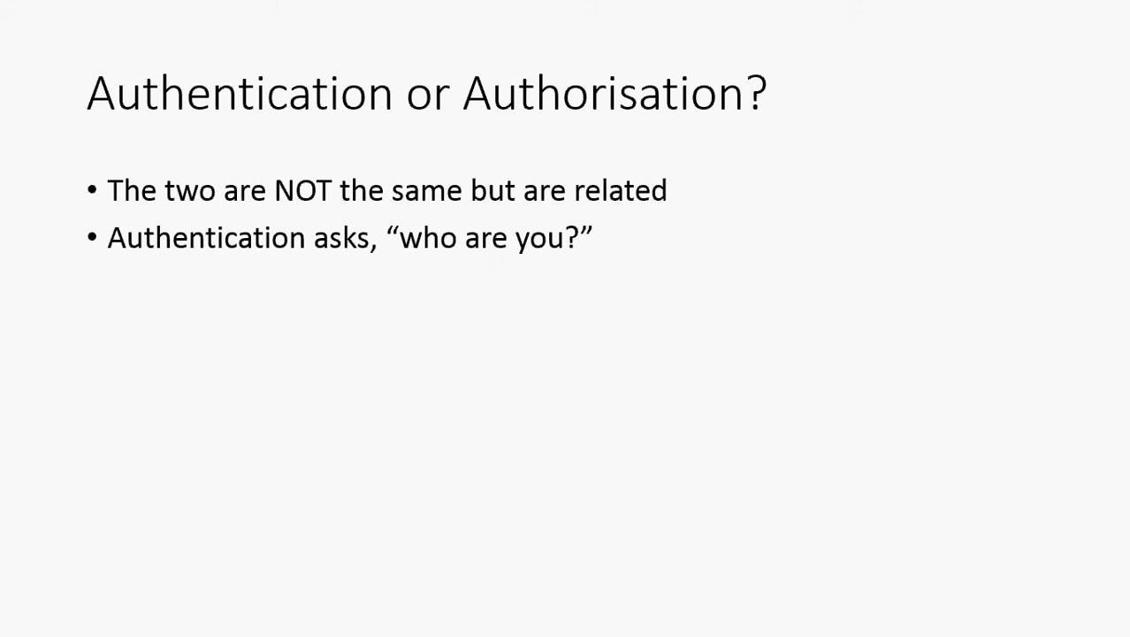
# Reveal the remaining point 'Authentication = AuthX', then advance to the Authentication slide.
pyautogui.press('right')
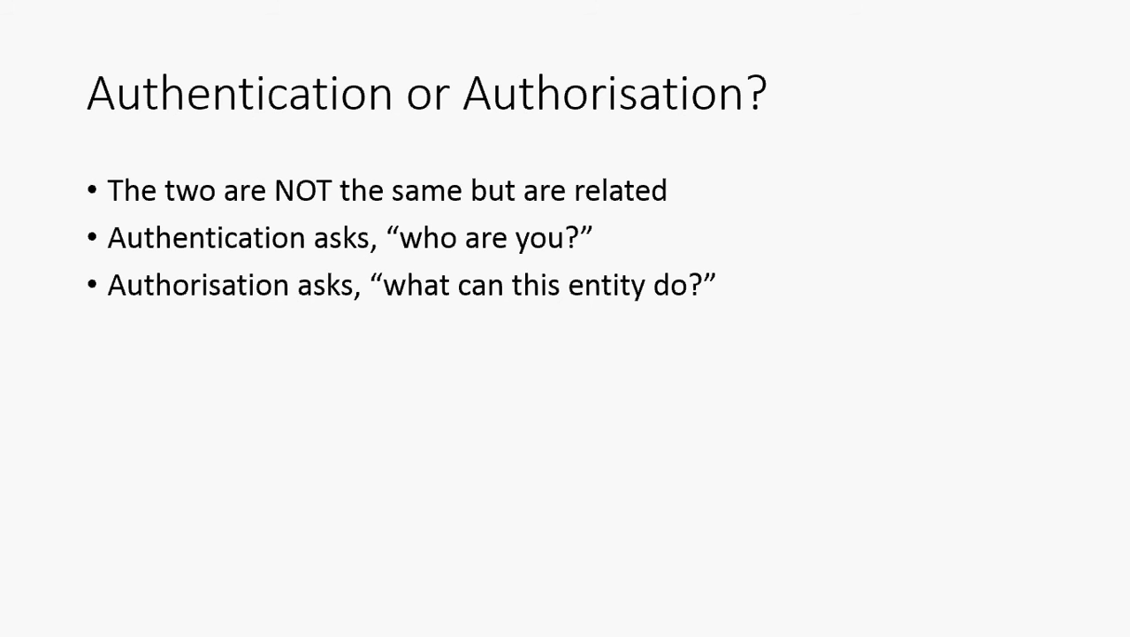
pyautogui.write('Authentication = AuthX')
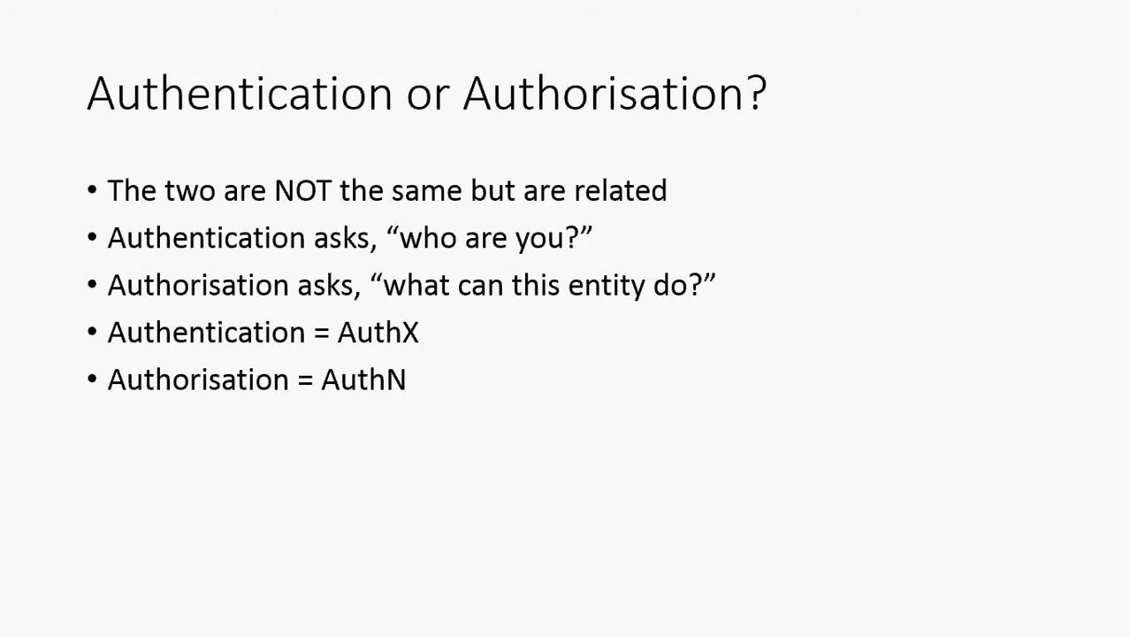
pyautogui.press('Right')
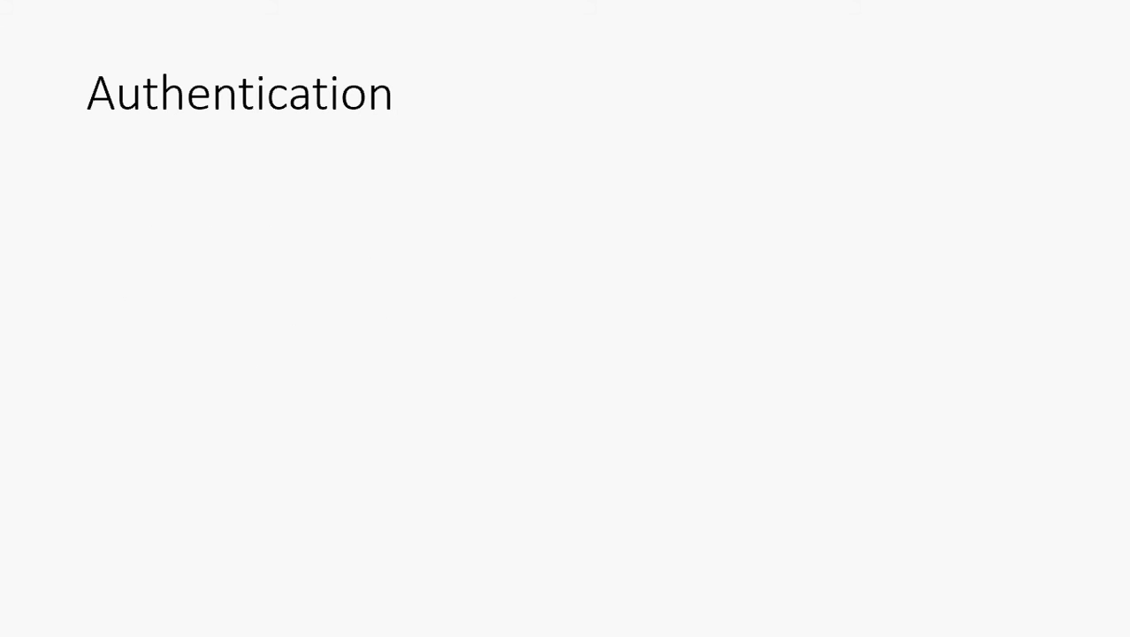
# Reveal the six Authentication bullets, from the first point through multiple identities.
pyautogui.press('right')
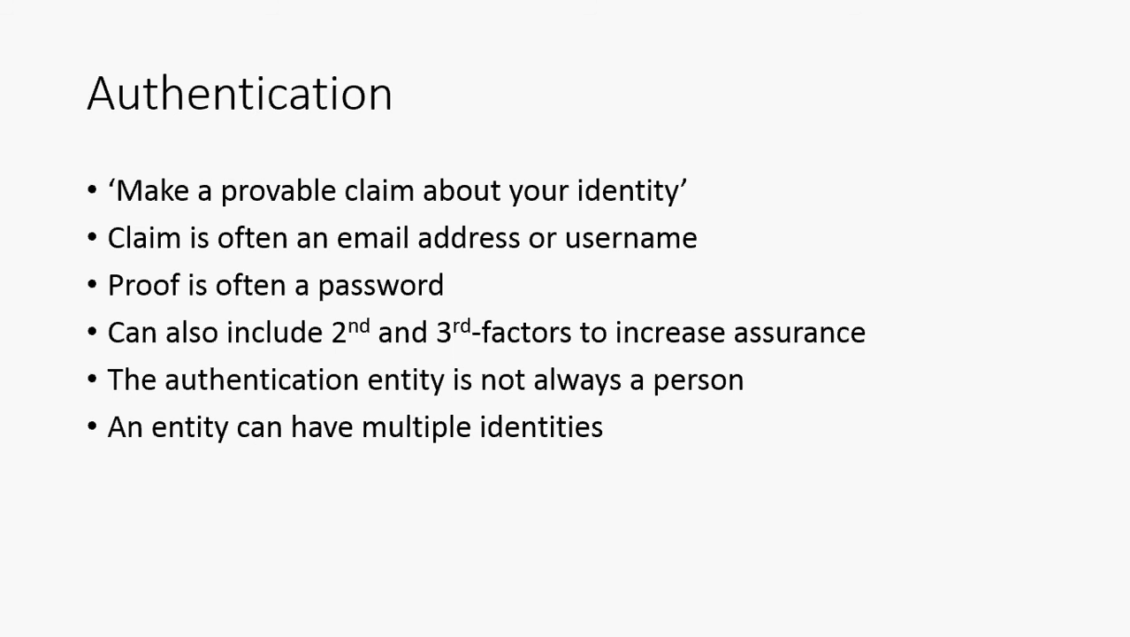
# Advance past Authentication to the blank 'Assumptions for now' slide.
pyautogui.press('Right')
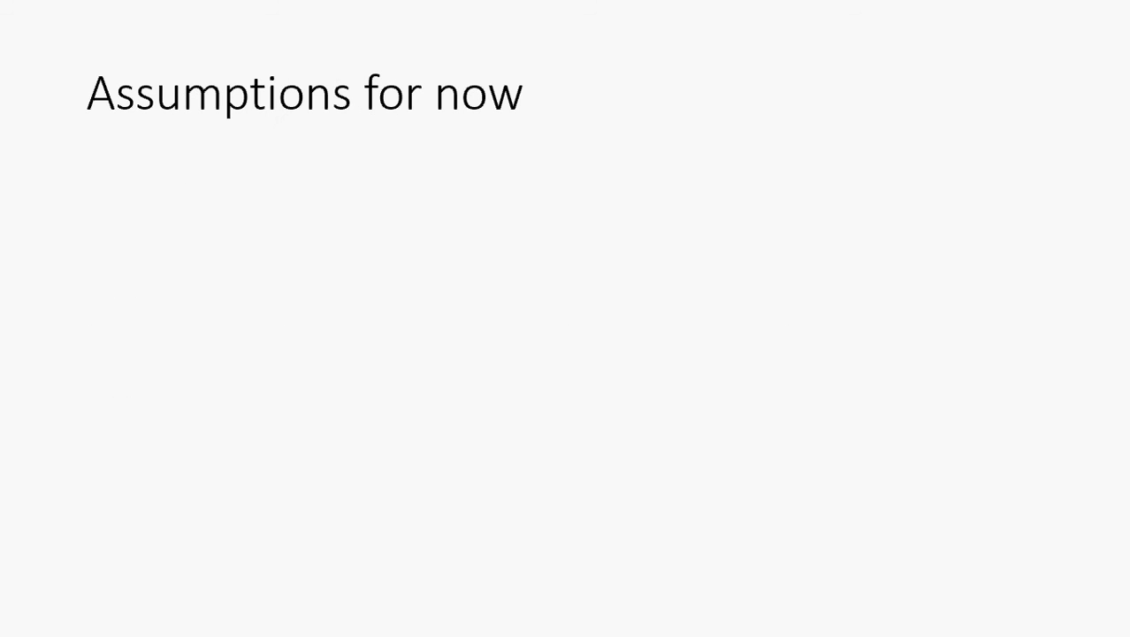
# Reveal assumptions 'Entity = a person' and 'Claim = email address', then reach Registration.
pyautogui.write('Entity = a person')
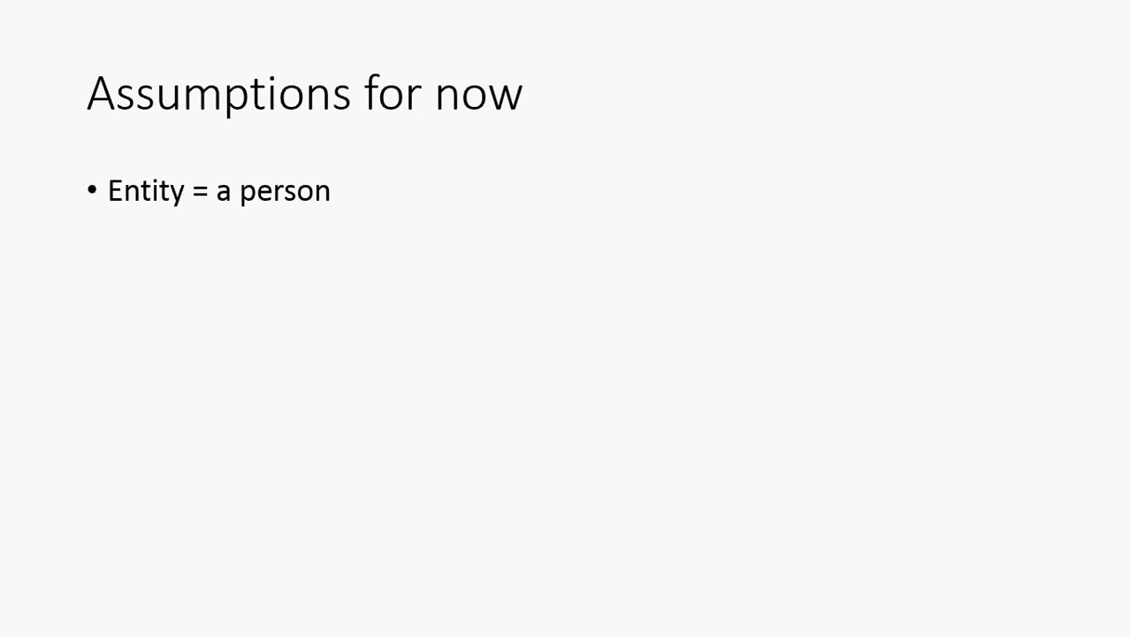
pyautogui.write('Claim = email address')
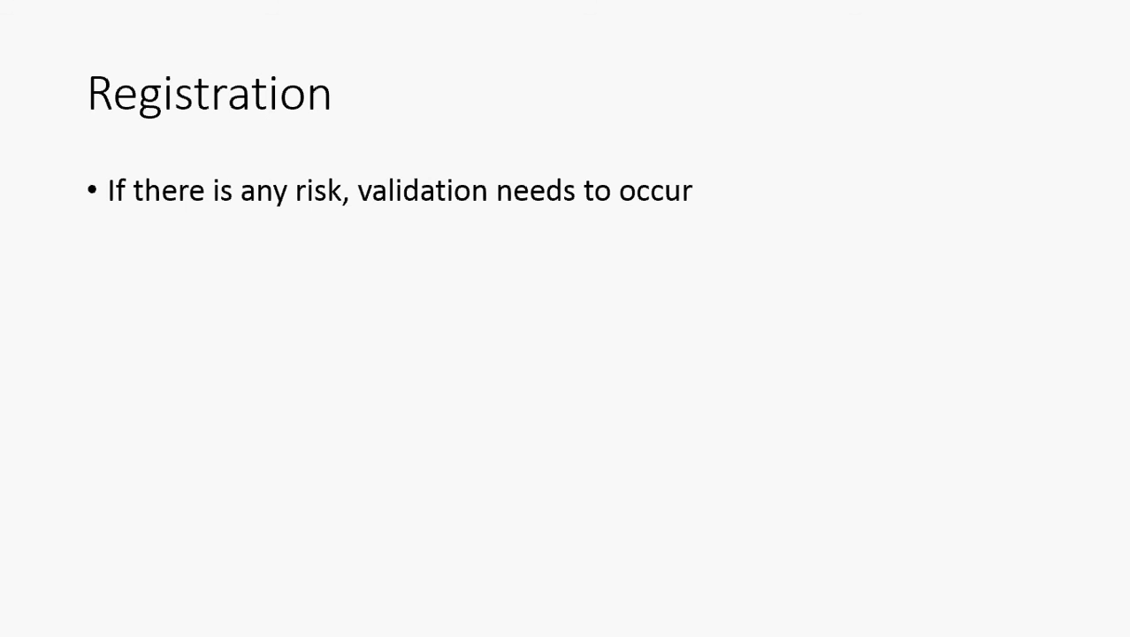
# Reveal the Registration point 'Could take many forms (e.g. phone, letter)', ending on email proof.
pyautogui.write('Could take many forms (e.g. phone, letter)')
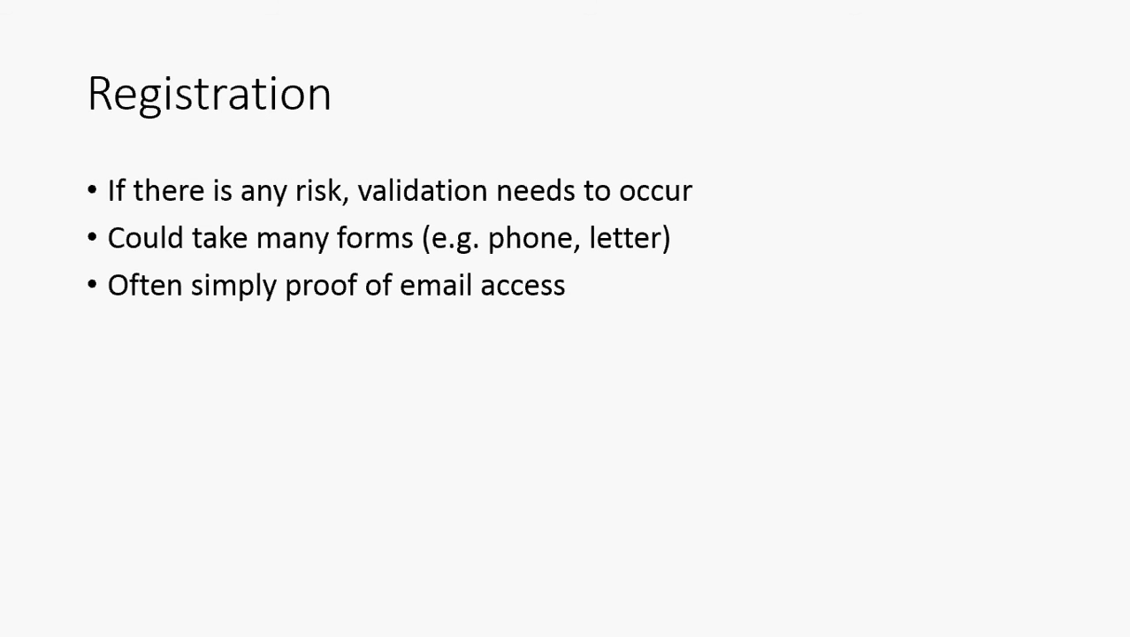
# Reveal the Registration bullet warning that without validation no assurance can be assumed.
pyautogui.press('right')
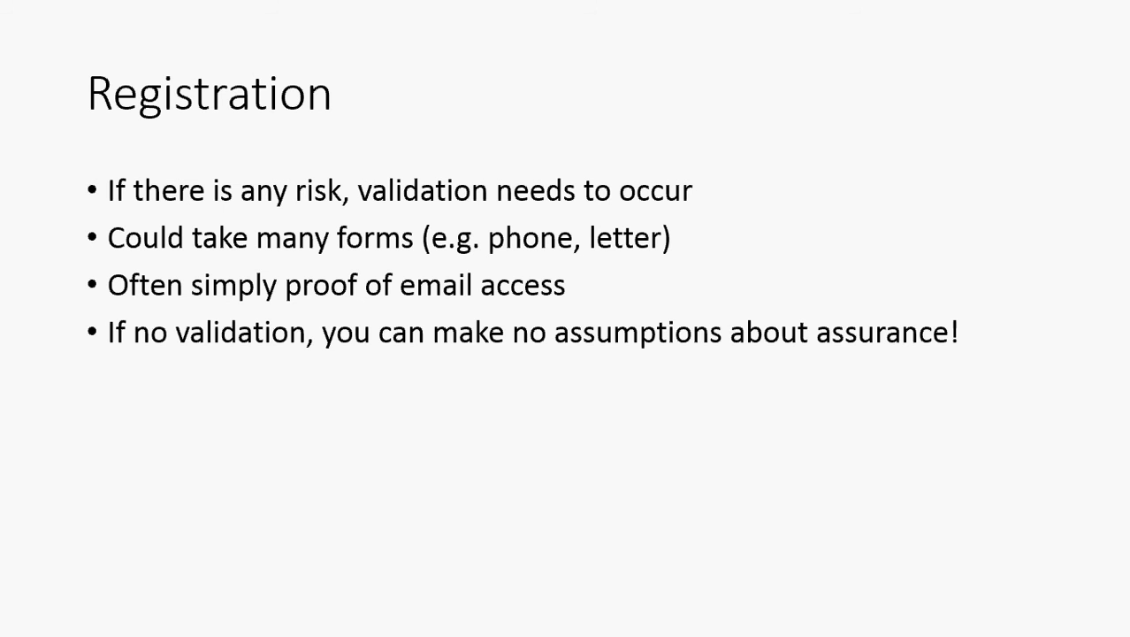
pyautogui.press('Right')
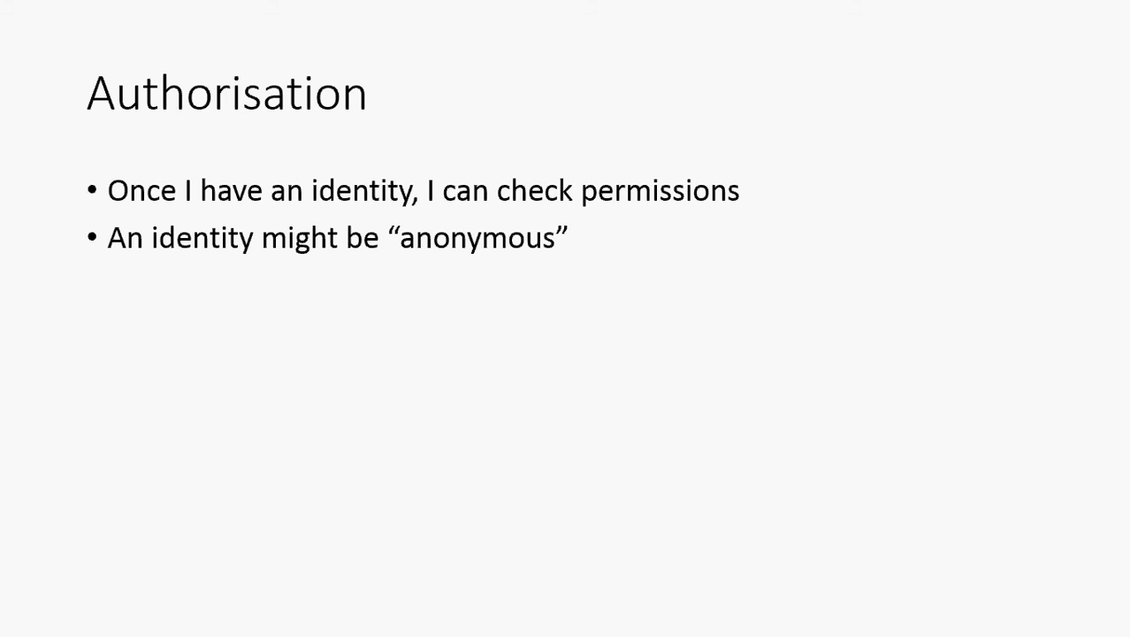
# Reveal the Authorisation bullets on menu and page access effects and grouping entities into roles.
pyautogui.press('right')
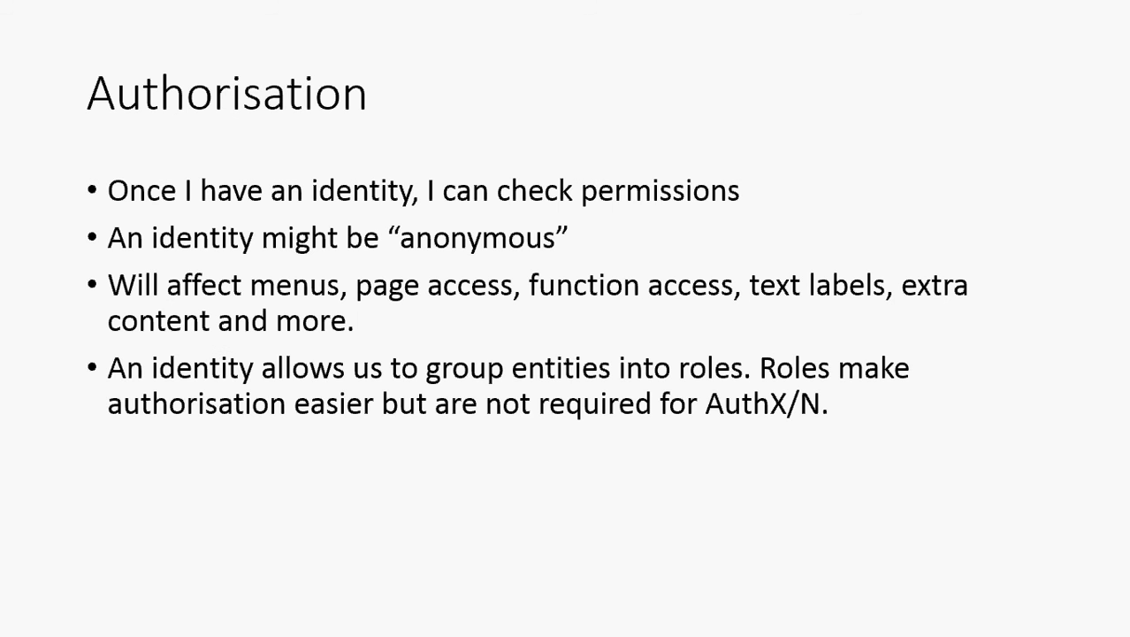
pyautogui.press('Right')
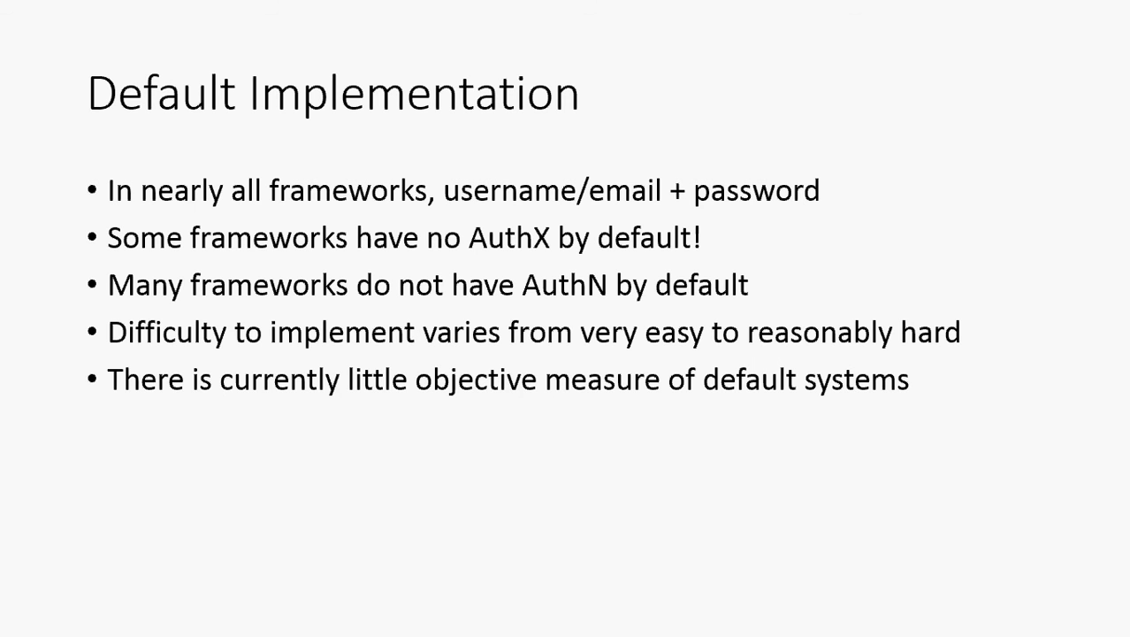
# Advance past the finished Default Implementation slide to 'The problem' slide.
pyautogui.press('Right')
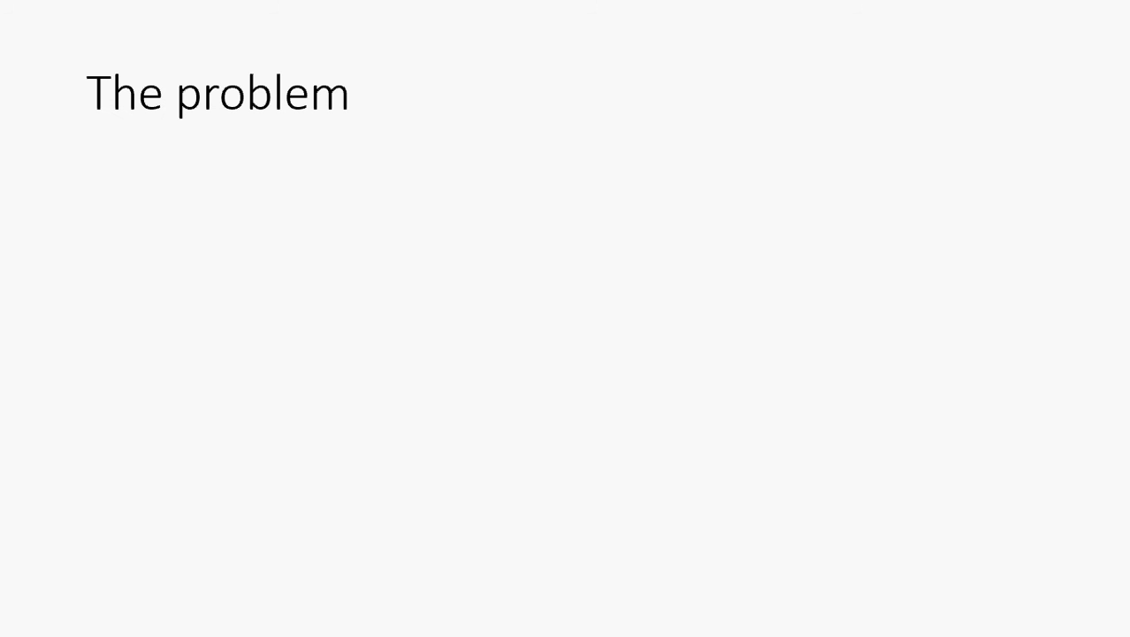
# Reveal problems 'Convenience is missing', 'Security is variable', collaboration impossible, then reach Convenience.
pyautogui.write('Convenience is missing')
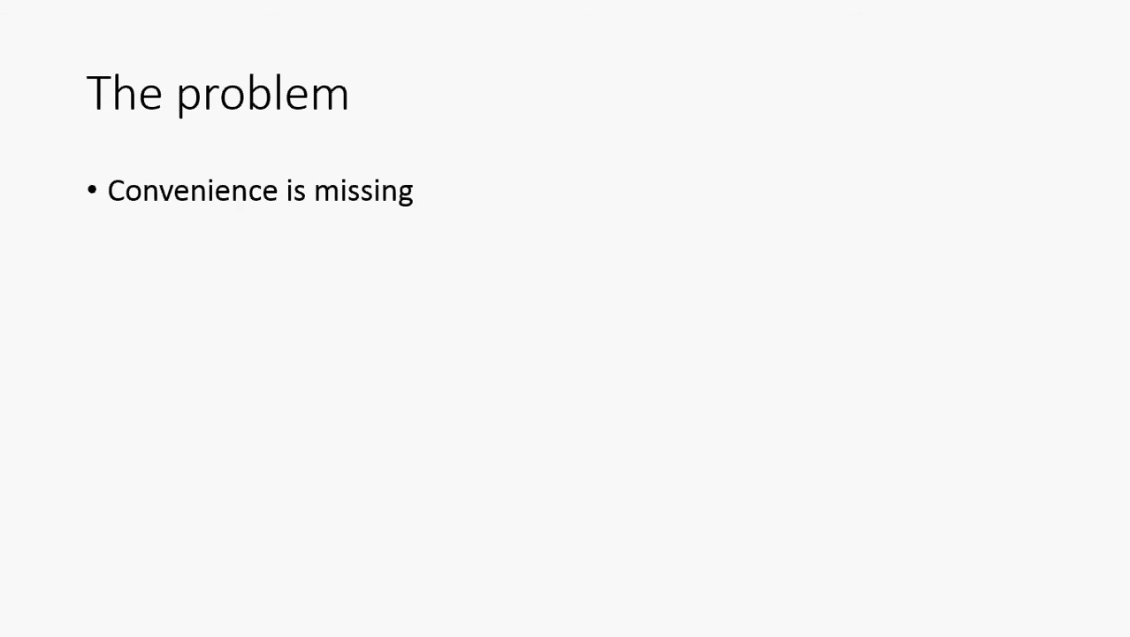
pyautogui.write('Security is variable')
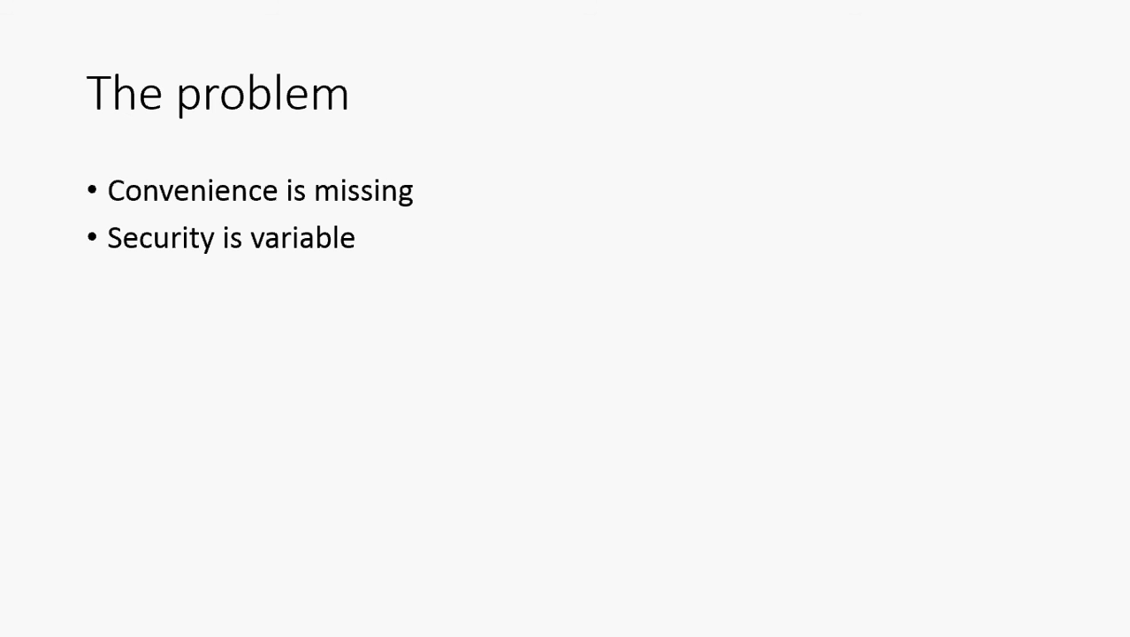
pyautogui.write('Collaboration between sites is impossible by default')
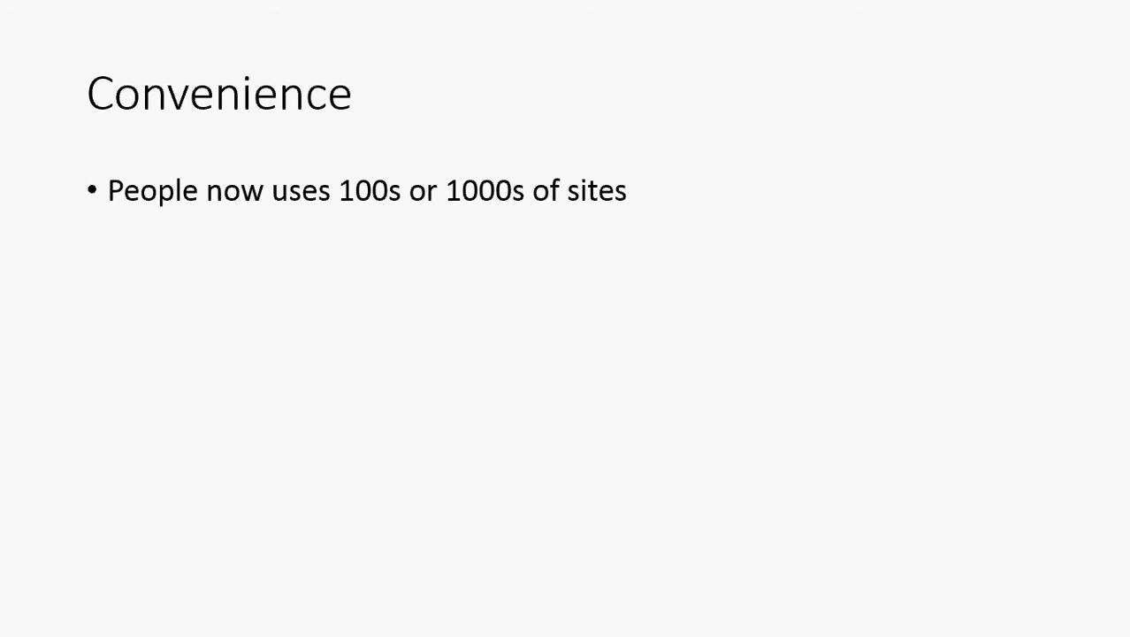
# Reveal Convenience points: many sites require registration, very inconvenient, sign-up is a hassle.
pyautogui.write('Many sites require registration')
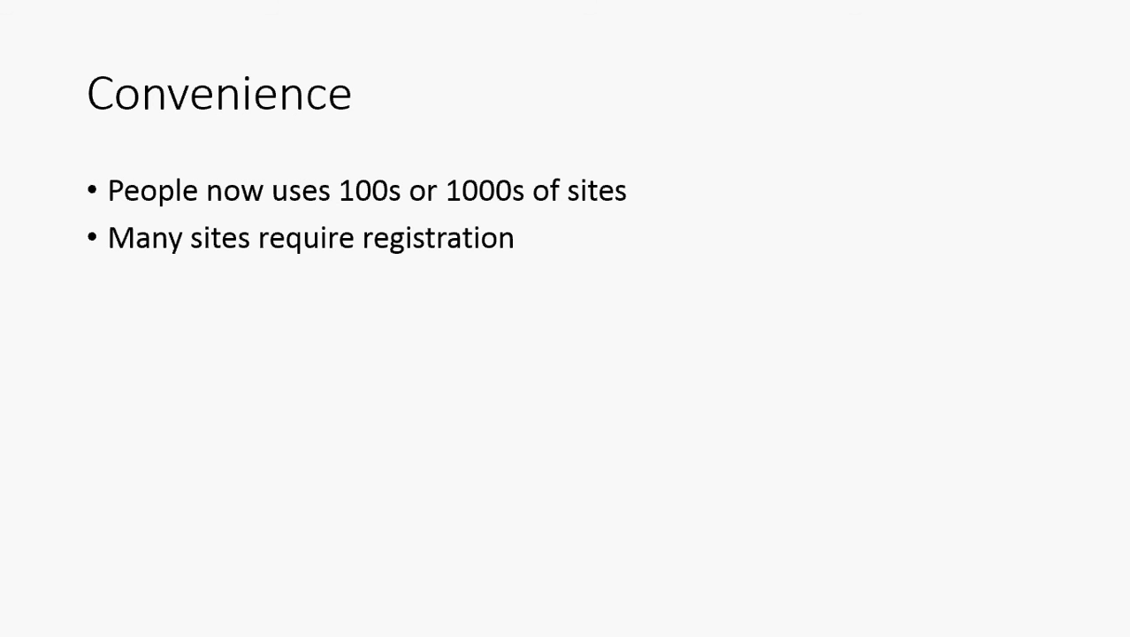
pyautogui.write('Very inconvenient to end-user')
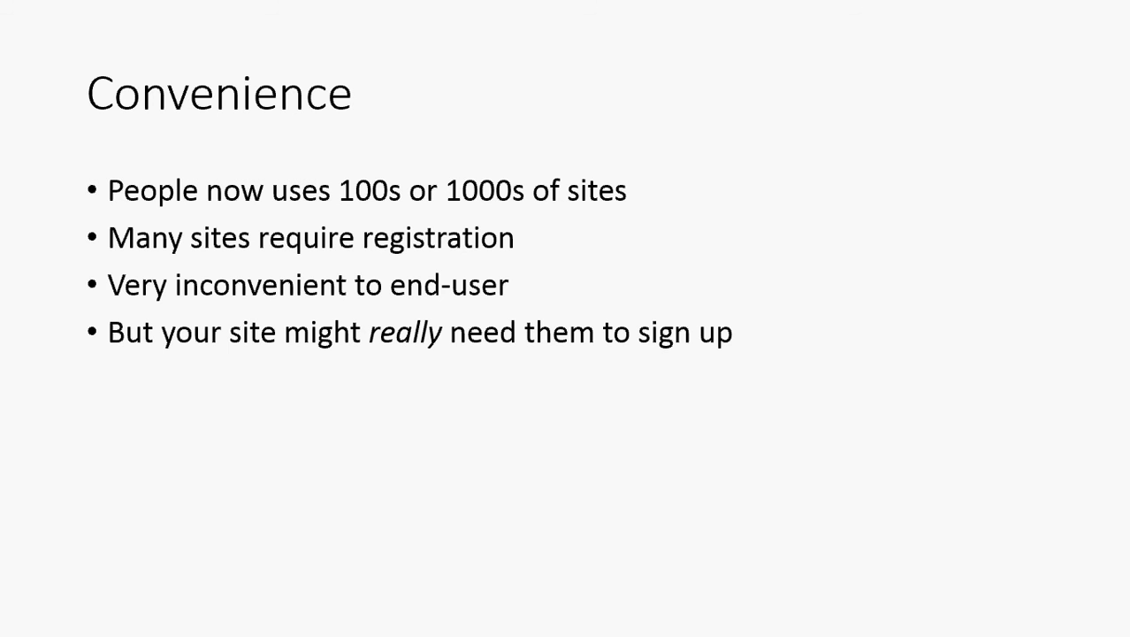
pyautogui.write('But they might not because it is hassle.')
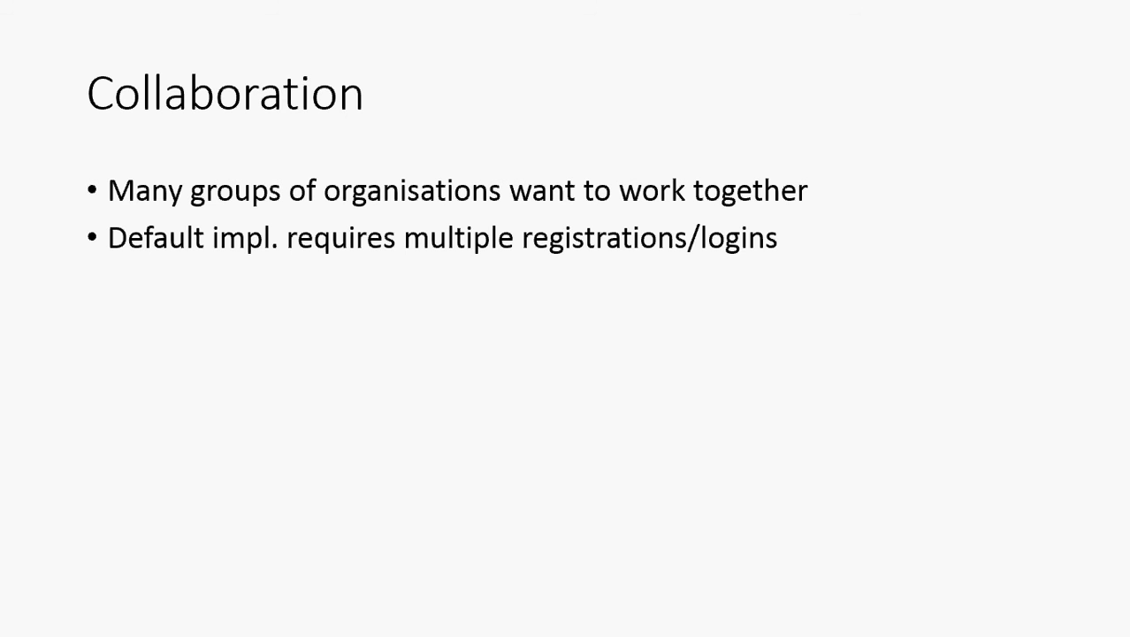
# Reveal the Collaboration bullets, including SaaS multi-tenancy flexibility, then advance to Unattended access.
pyautogui.write('Saas might require authx flexibility due to multi-tenancy')
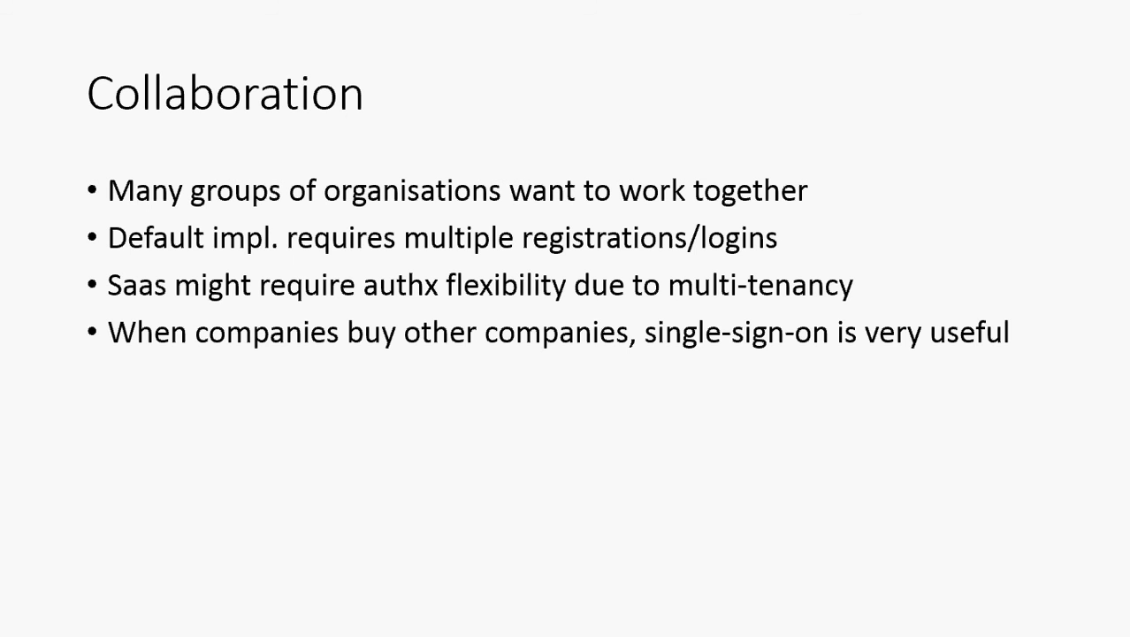
pyautogui.press('Right')
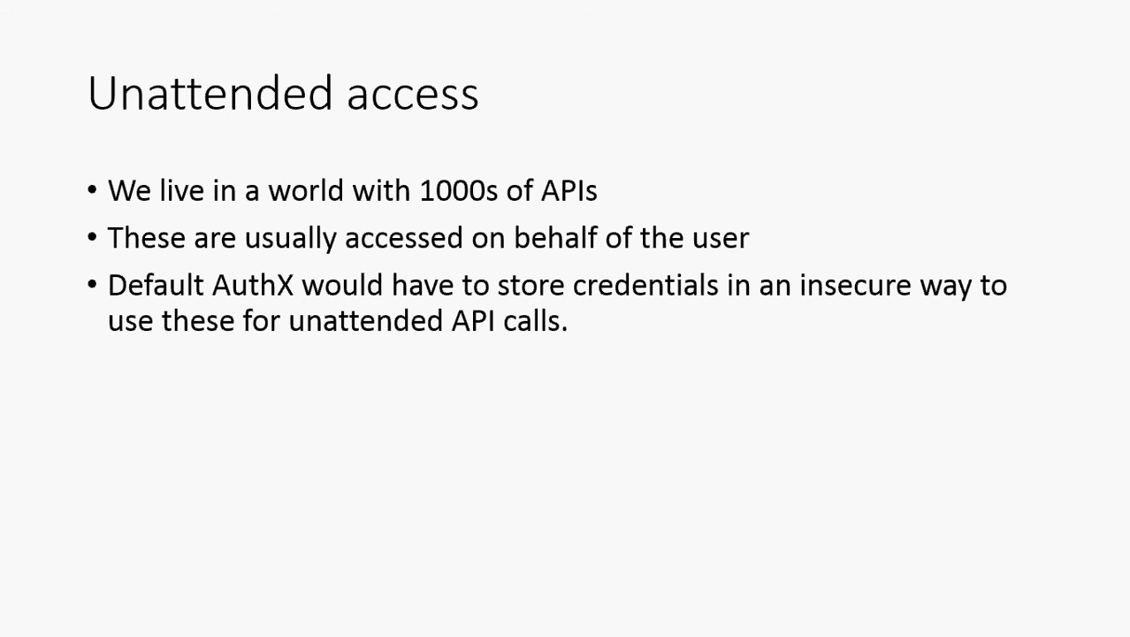
# Advance from the Unattended access slide to the empty Solutions slide.
pyautogui.press('Right')
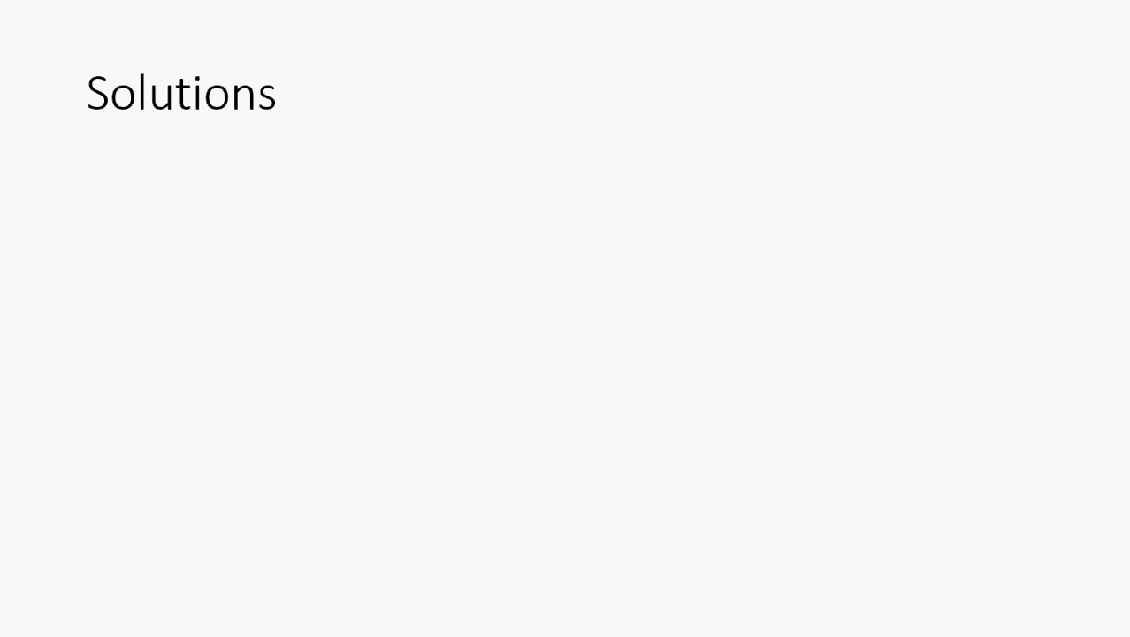
# Reveal the SAML/Shibboleth, OpenID and remaining Solutions bullets, then advance to SAML/Shibboleth.
pyautogui.write('SAML/Shibboleth')
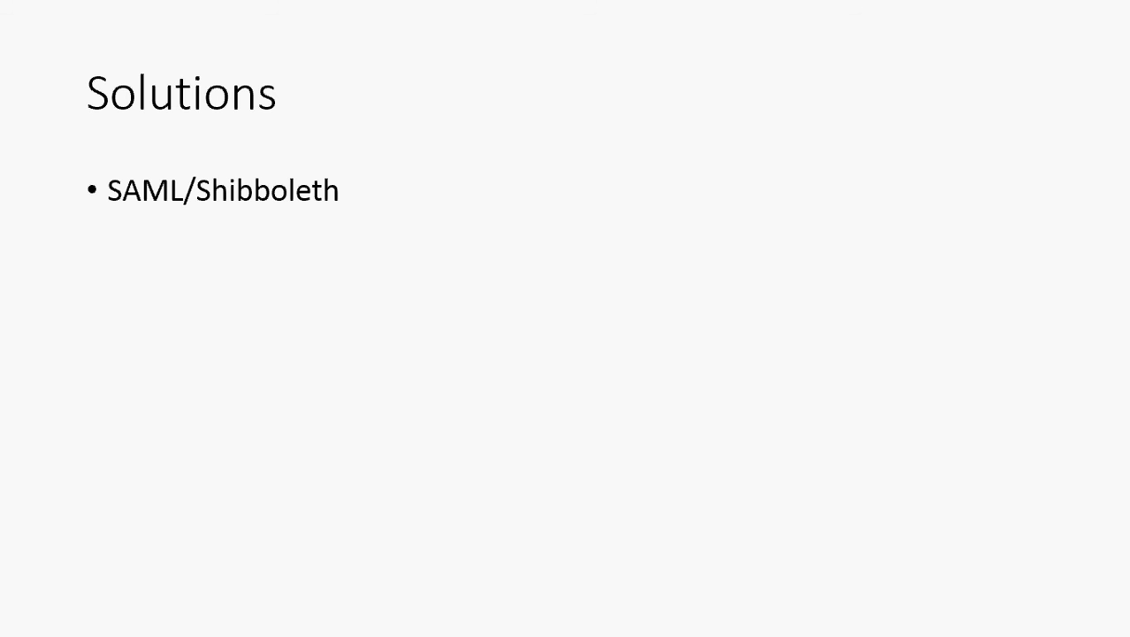
pyautogui.write('OpenID')
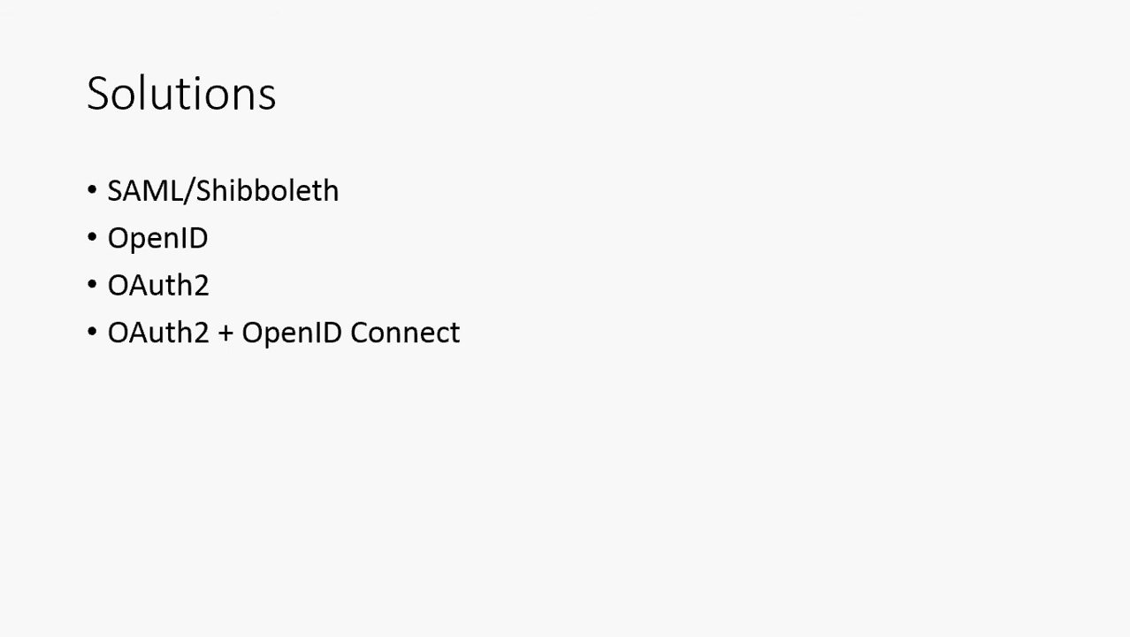
pyautogui.click(201, 378)
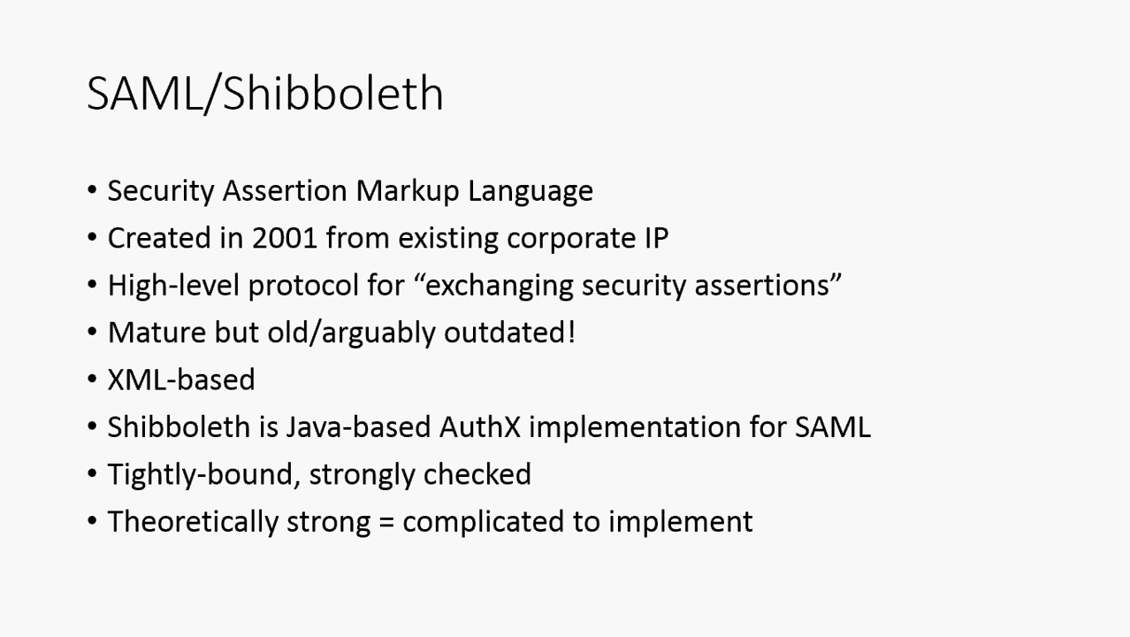
# Advance to the OpenID slide showing 'open source authentication protocol'.
pyautogui.press('Right')
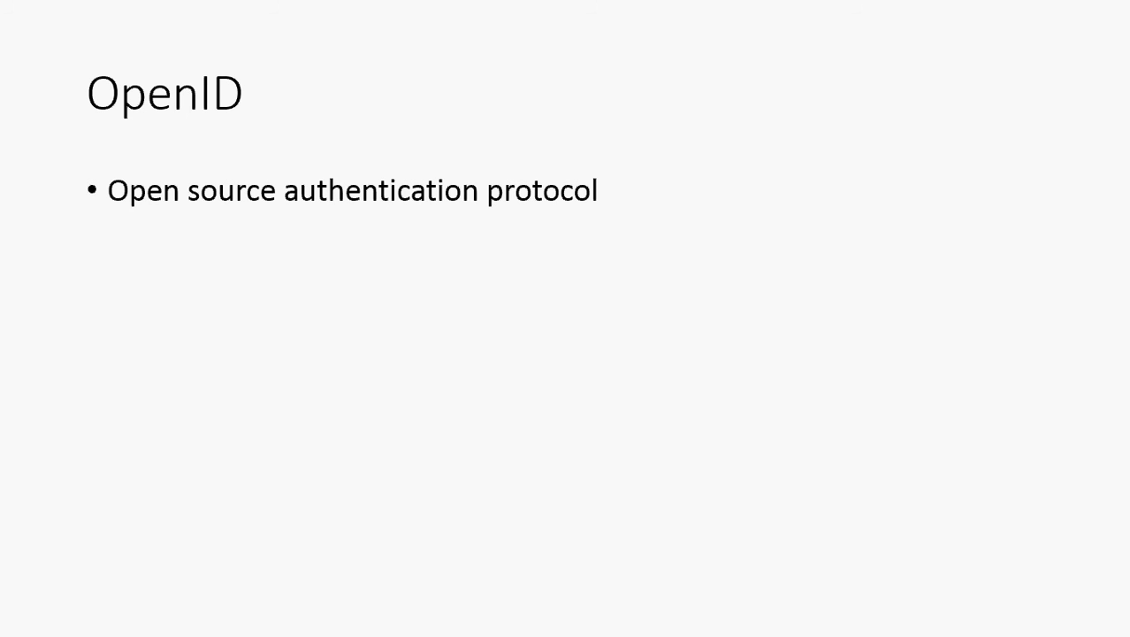
# Bring in OpenID bullets 'Created in 2005', 'De-centralised = trust issues' and 'Discovery protocol'.
pyautogui.write('Created in 2005')
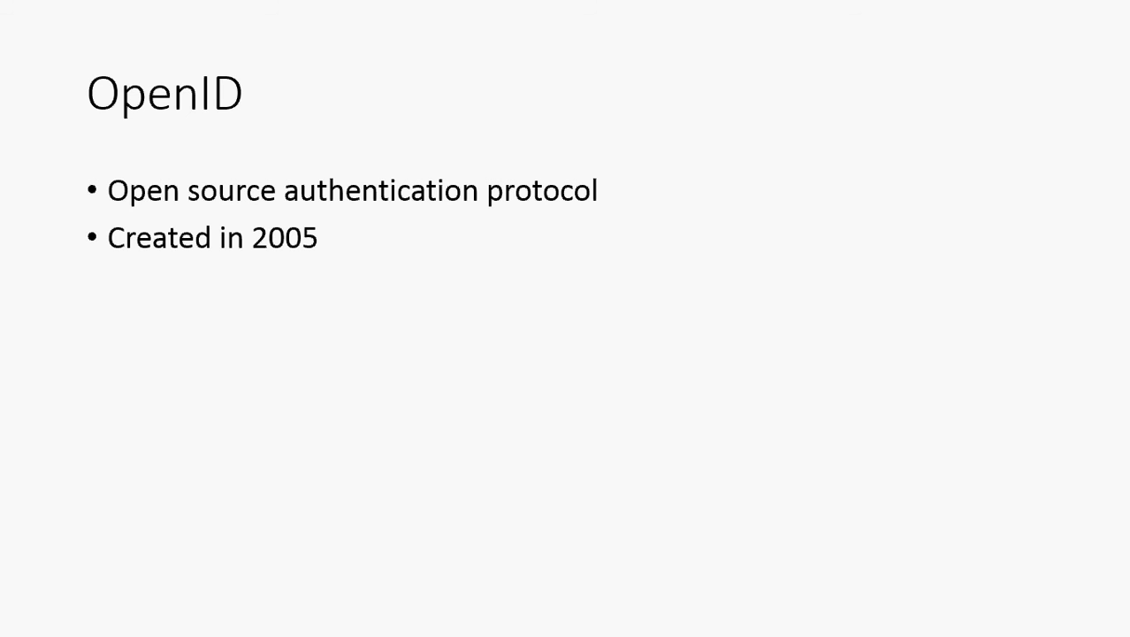
pyautogui.write('De-centralised = trust issues')
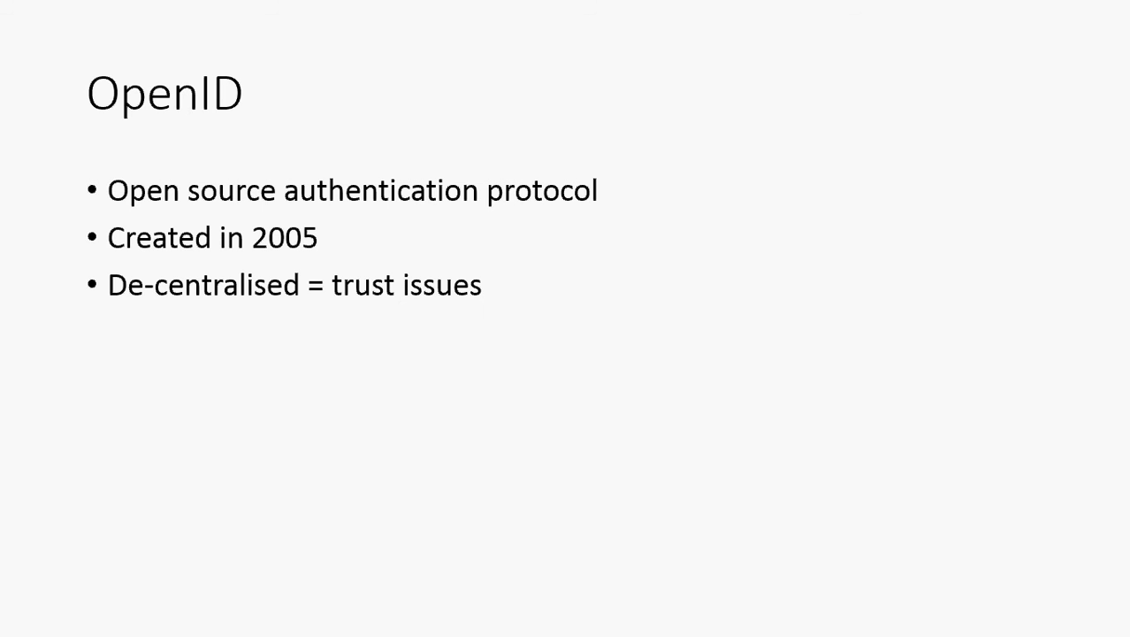
pyautogui.write('Discovery protocol')
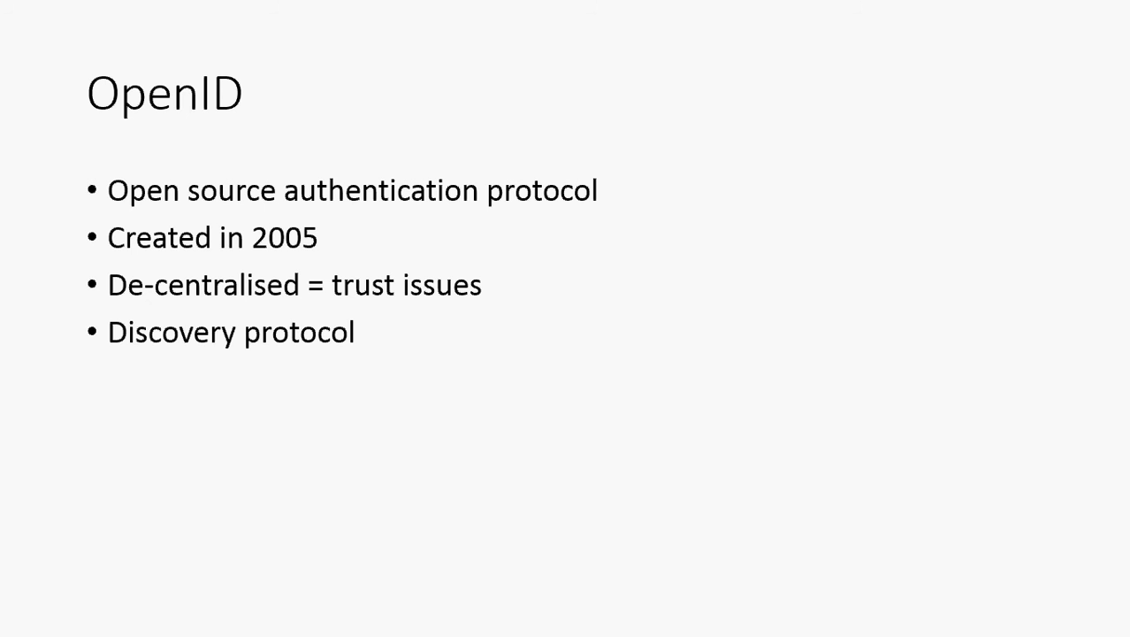
# Reveal 'Arguably terse documentation = hard to understand' on the OpenID slide.
pyautogui.write('Arguably terse documentation = hard to understand')
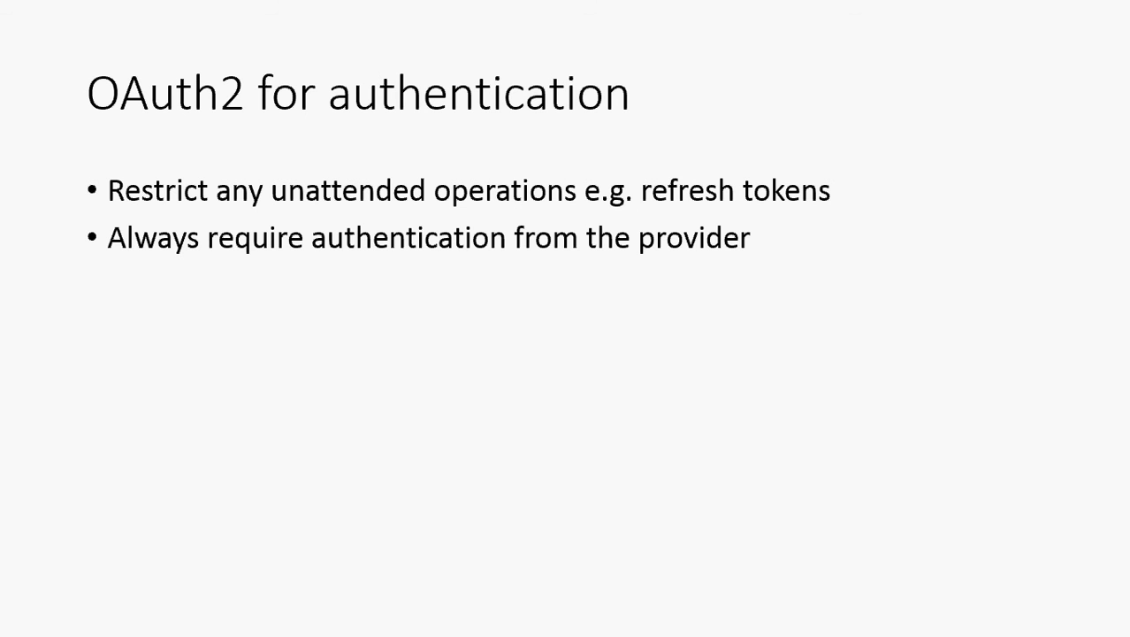
# Step through the remaining OAuth2 for authentication bullets to the empty OAuth2 + OpenID Connect slide.
pyautogui.press('right')
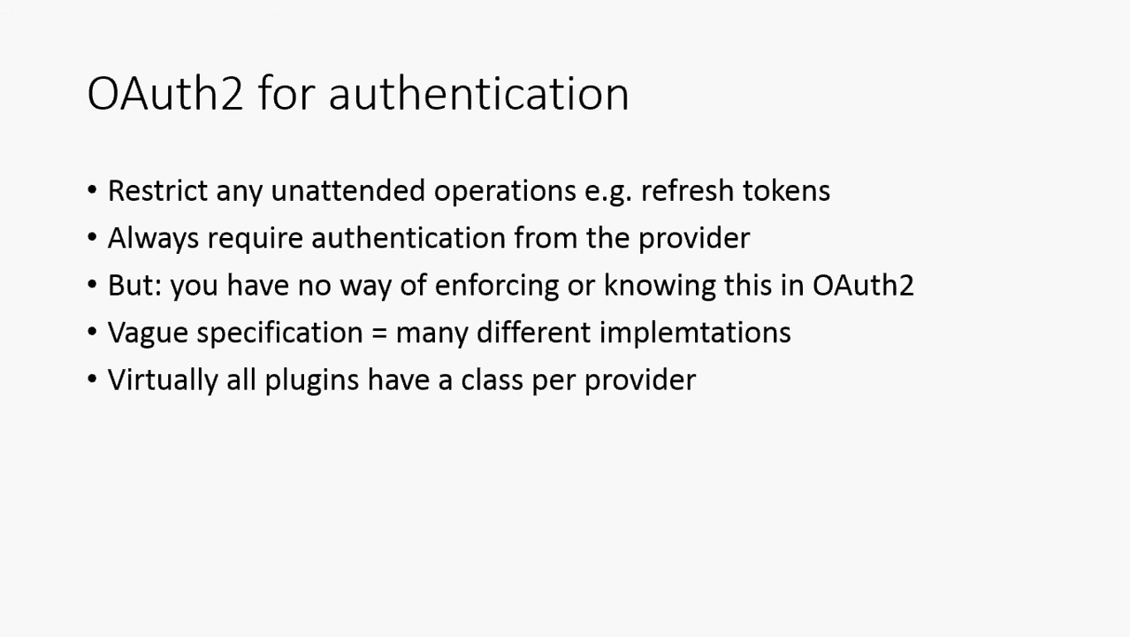
pyautogui.press('Right')
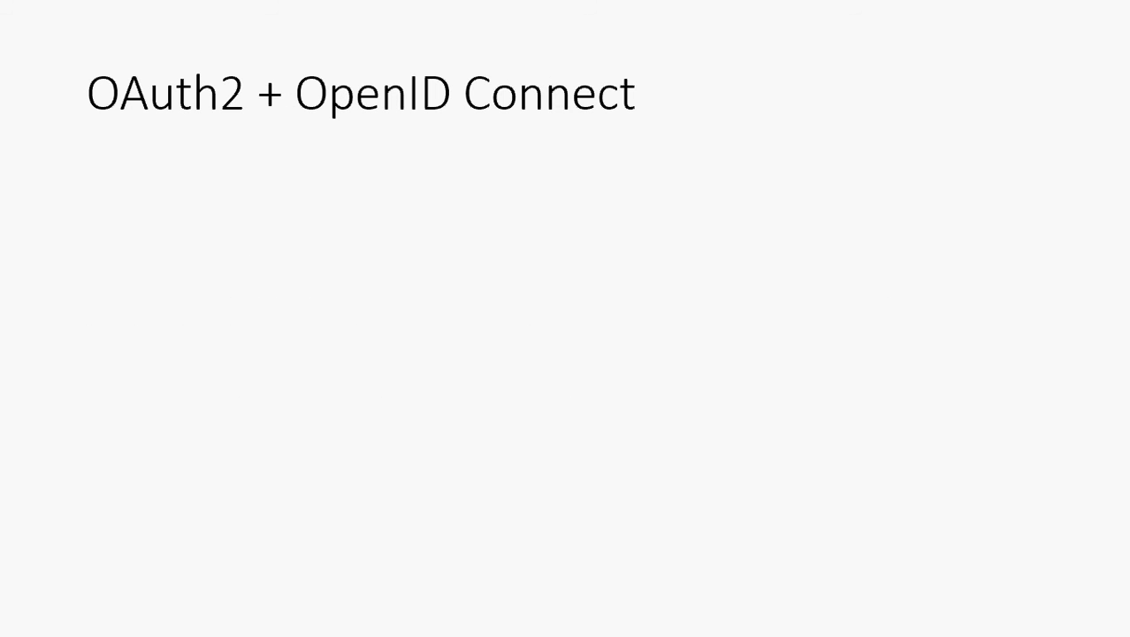
# Advance the slideshow onto the OAuth2 + OpenID Connect slide.
pyautogui.press('right')
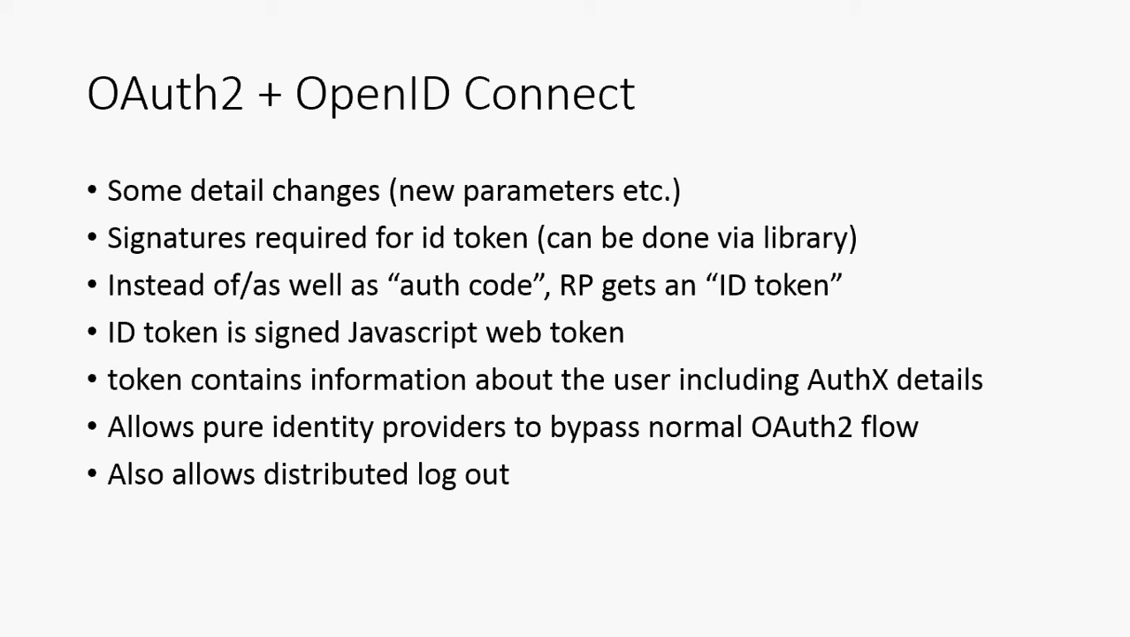
# Reveal all seven OAuth2 + OpenID Connect bullets and reach the Summary's first two points.
pyautogui.press('Right')
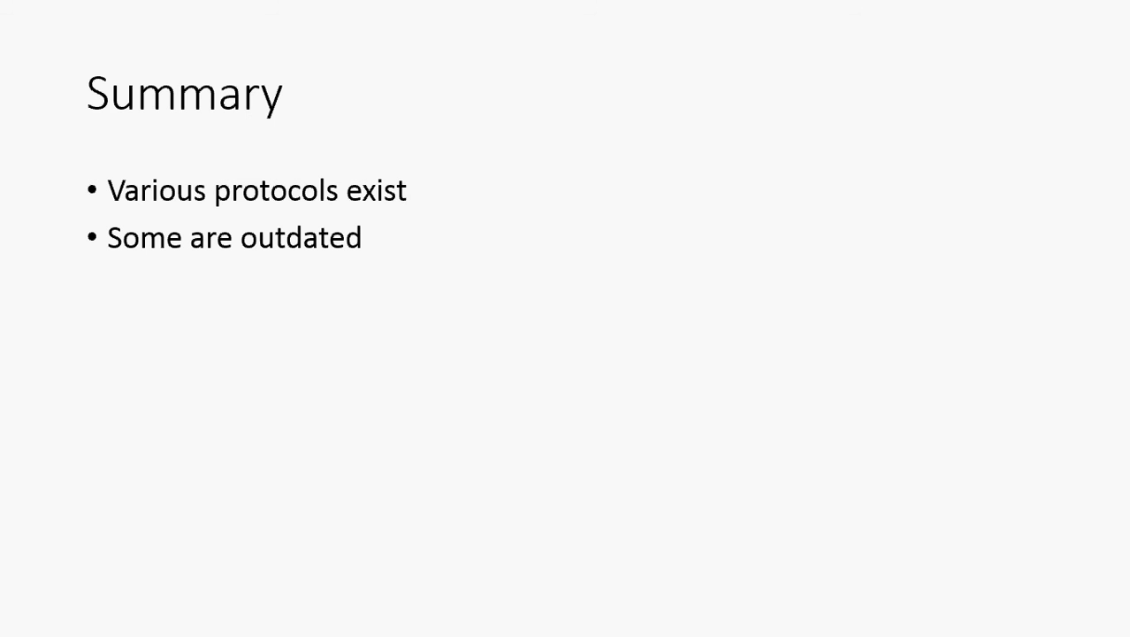
pyautogui.write("Difficult protocols don't get embraced by developers")
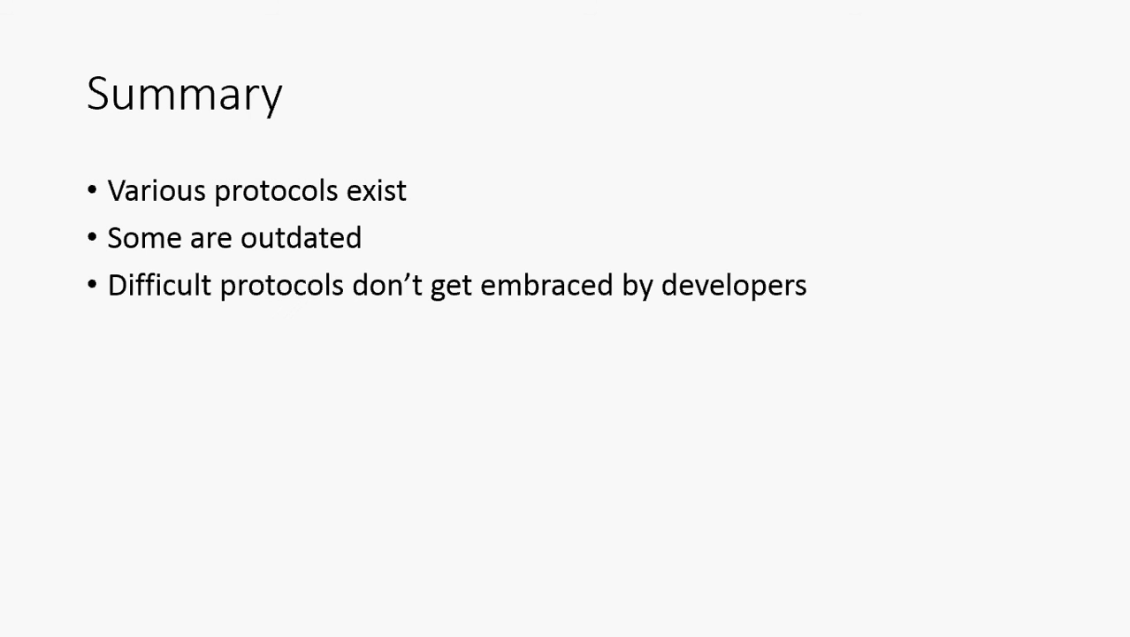
pyautogui.write("People don't like working with potentially complex exchange like signatures, XML and Java.")
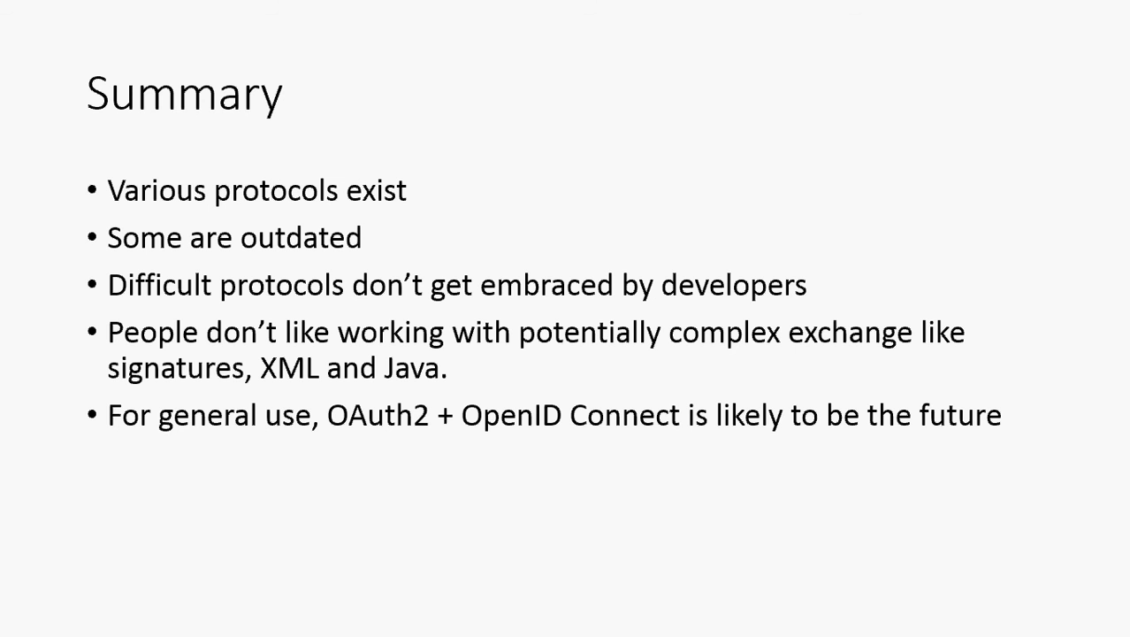
pyautogui.press('right')
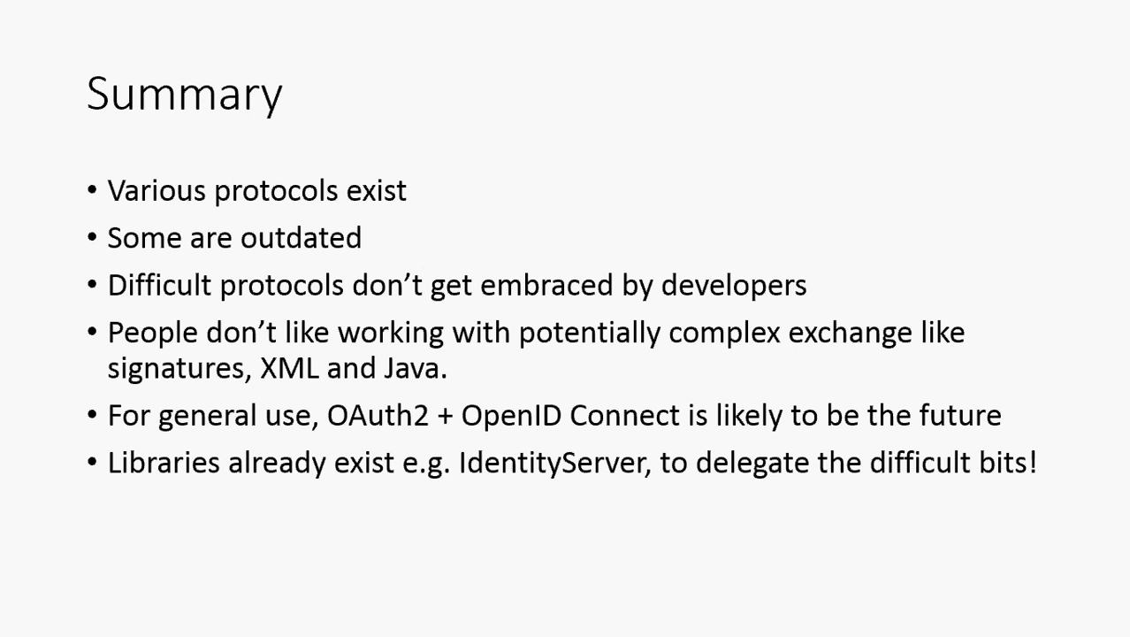